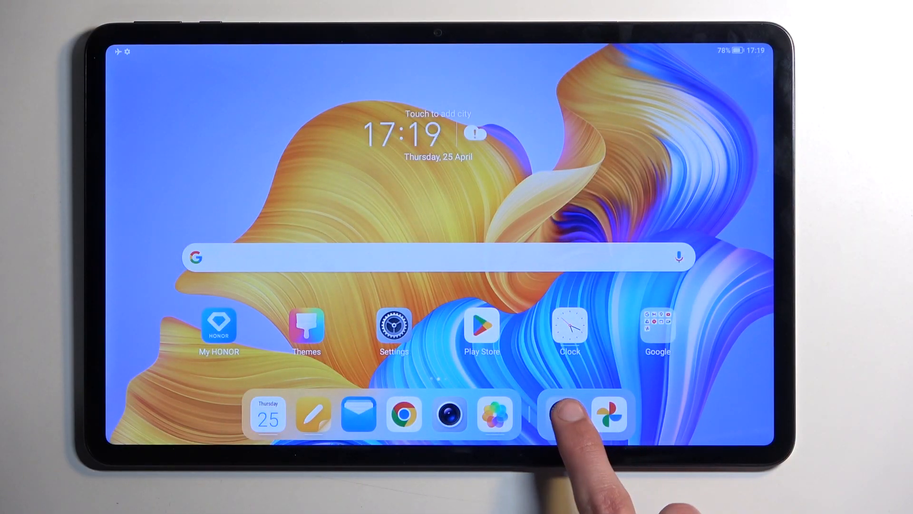
Step: Go from the home screen into Settings > System & updates > Reset
left_click(393, 324)
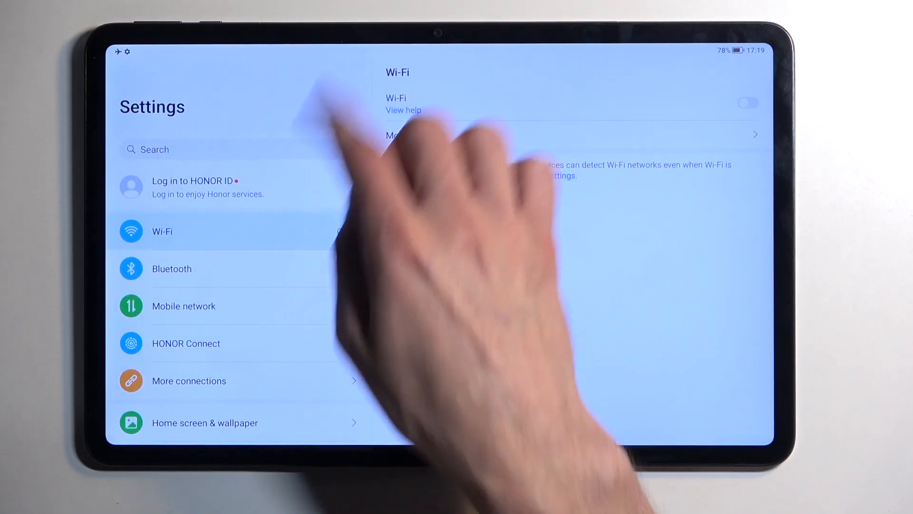
scroll("down", 3)
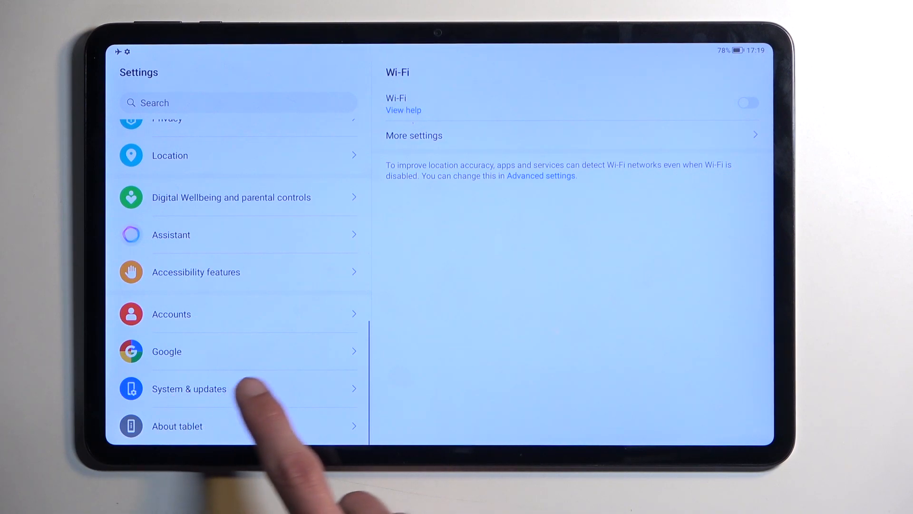
left_click(188, 388)
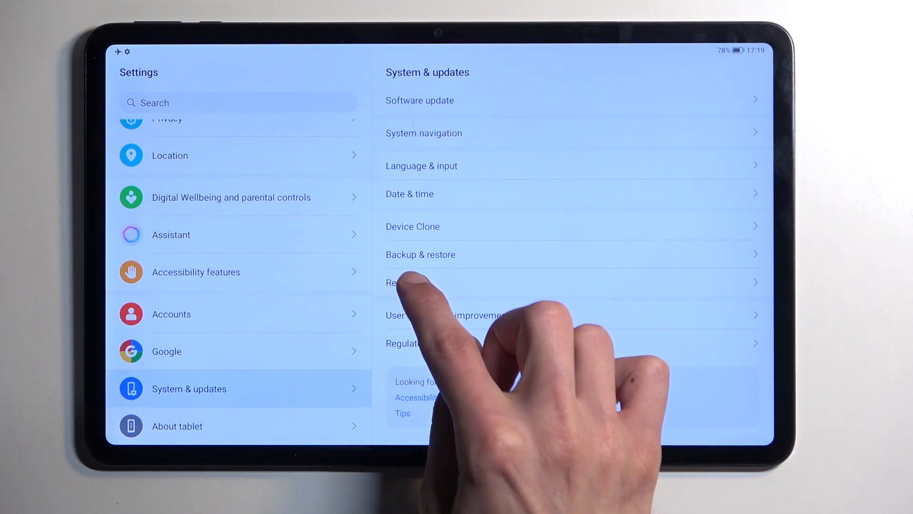
left_click(402, 283)
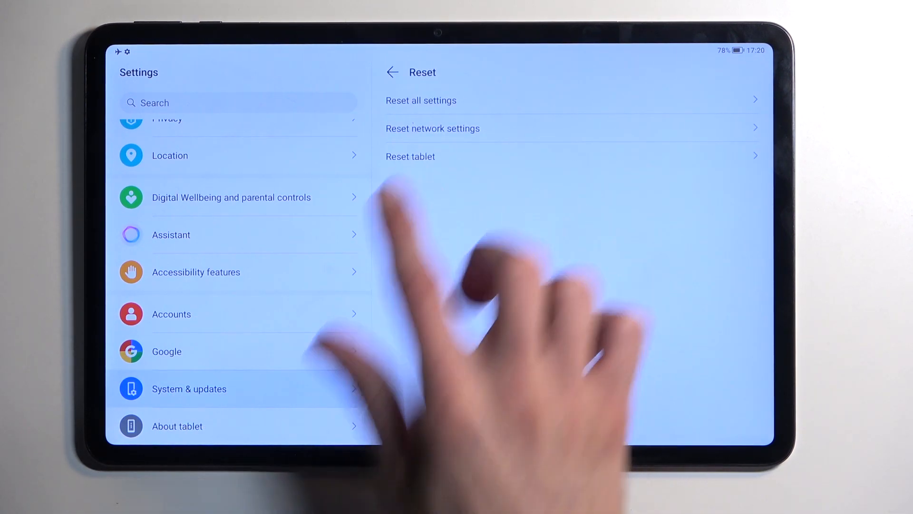
Step: Choose Reset tablet to see the warning about all device data being deleted
left_click(410, 156)
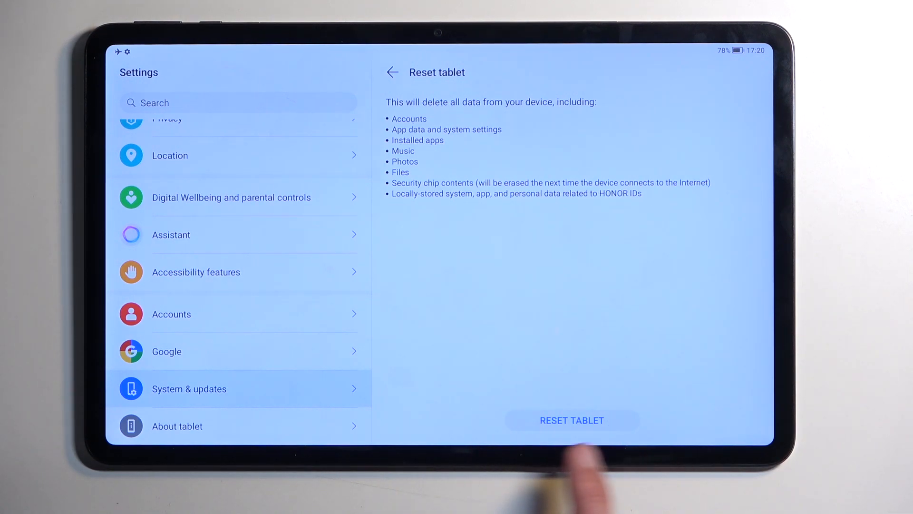
Step: Proceed with RESET TABLET to reach the final backup-before-erasing warning
left_click(572, 420)
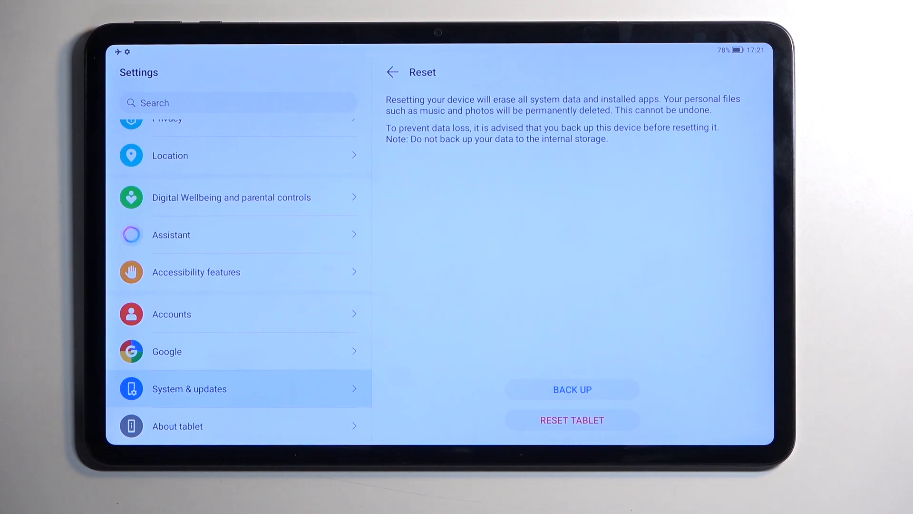
Step: Confirm RESET TABLET twice so the tablet erases and reboots to the HONOR screen
left_click(571, 419)
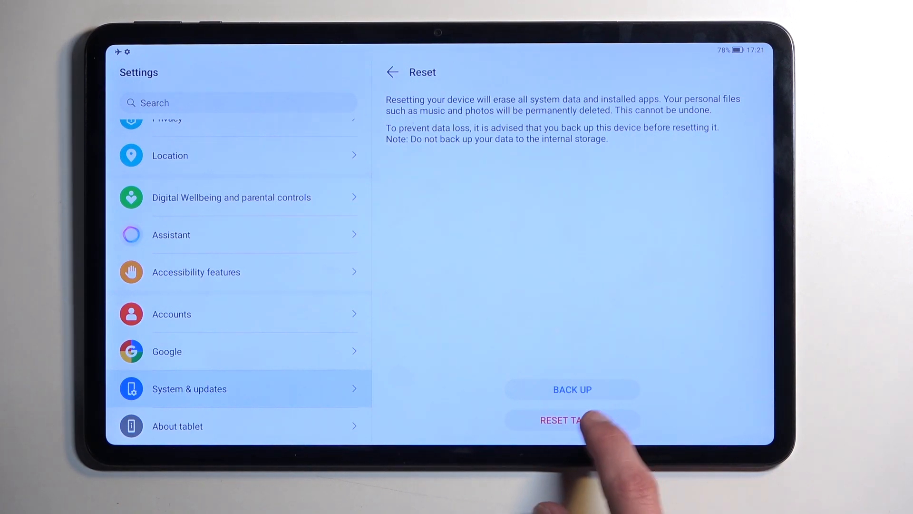
left_click(563, 420)
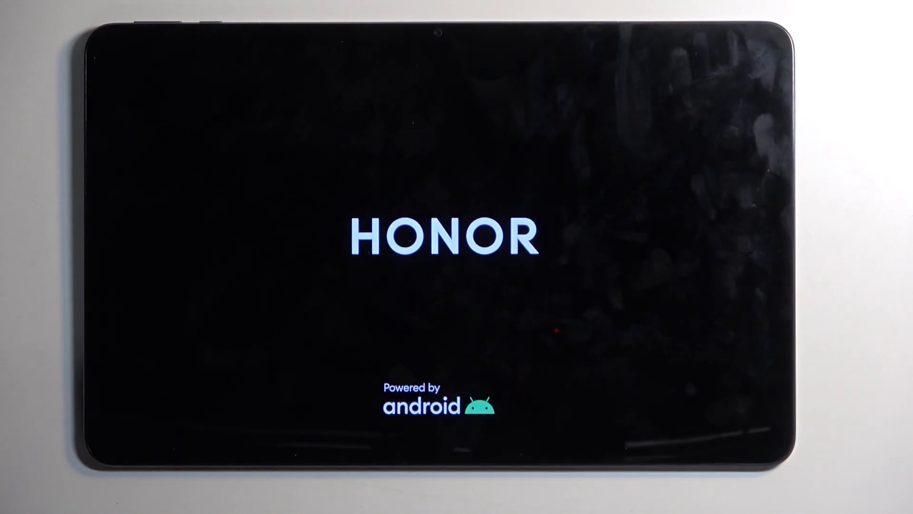